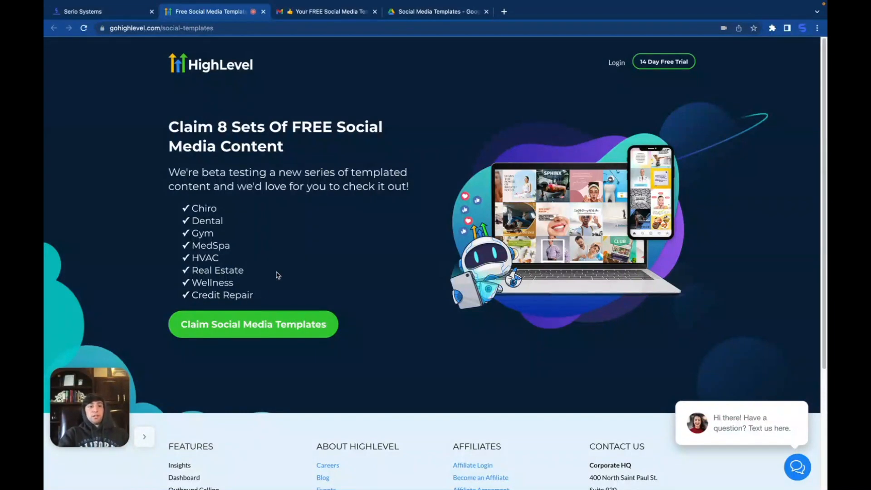
mouse_move(286, 164)
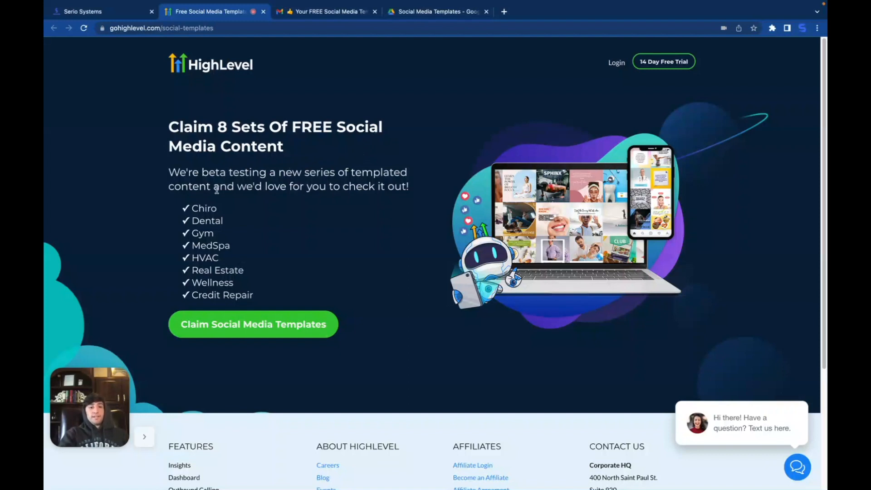
mouse_move(328, 230)
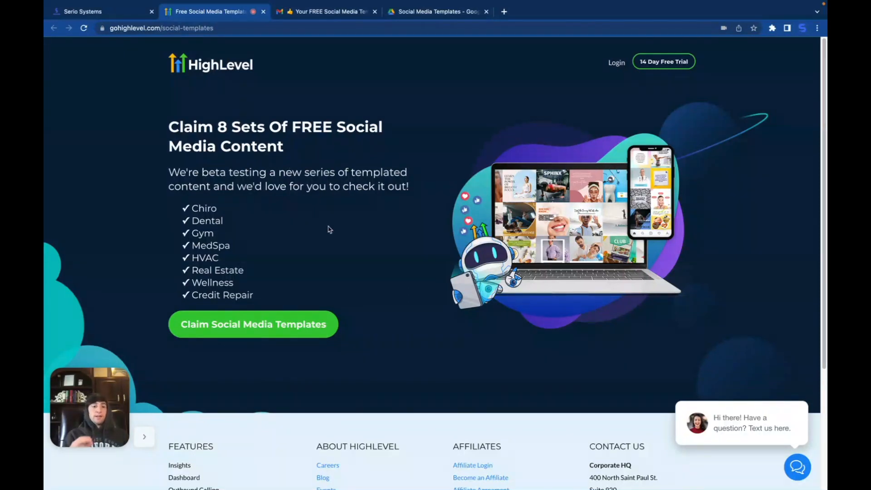
mouse_move(366, 209)
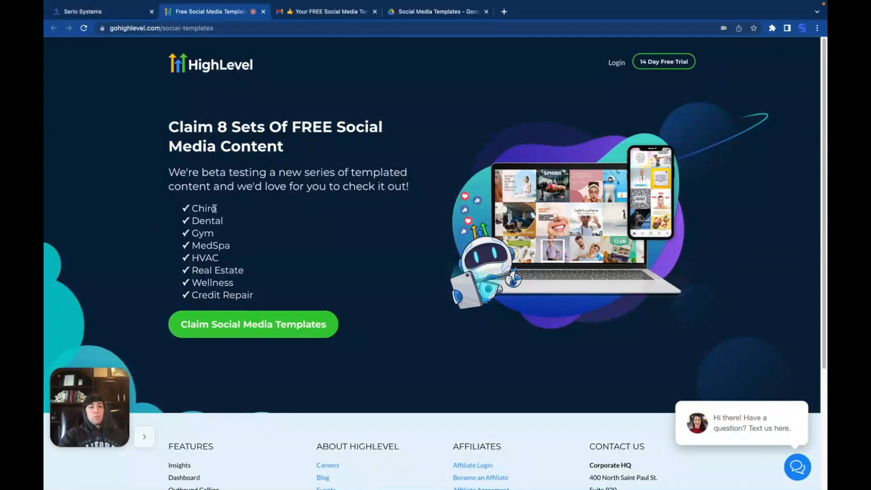
mouse_move(220, 262)
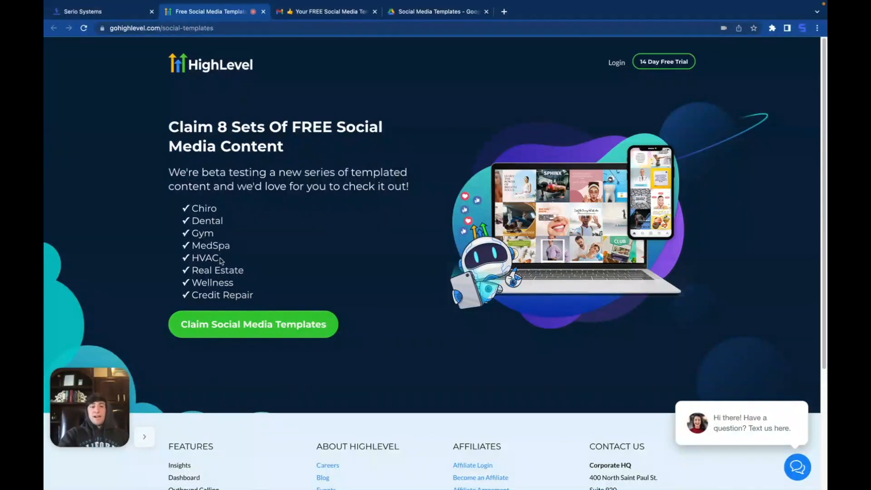
mouse_move(278, 301)
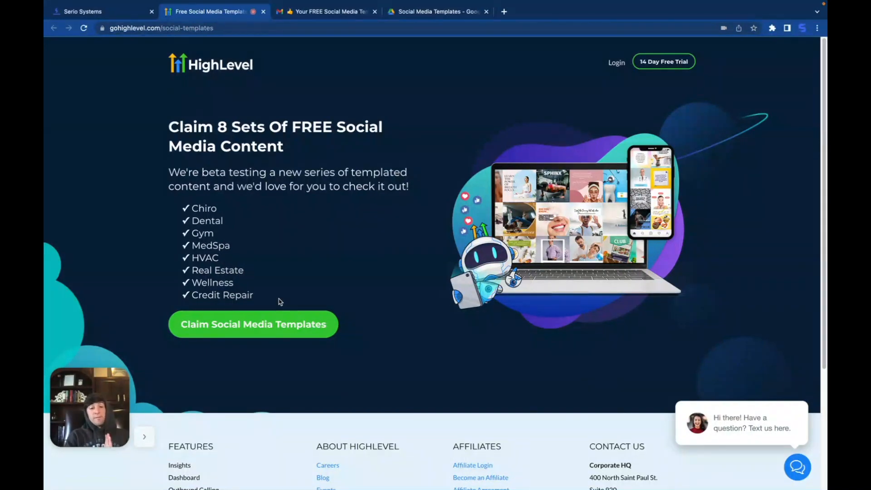
mouse_move(261, 340)
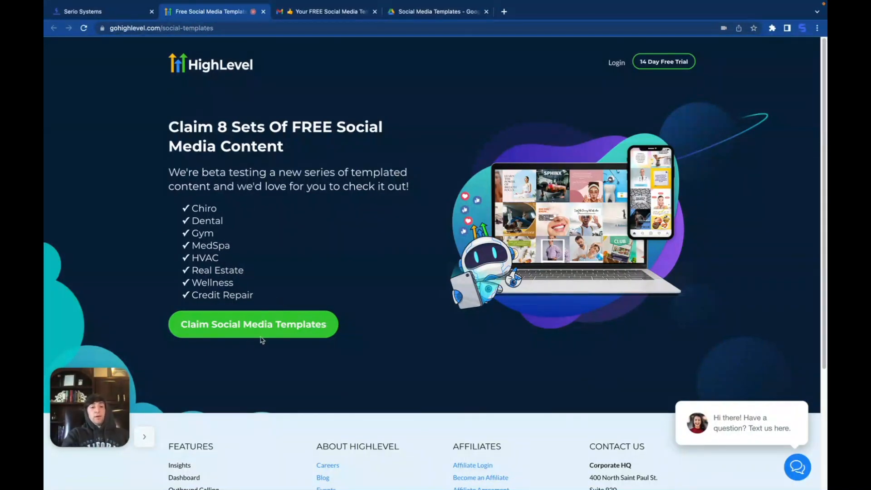
mouse_move(296, 278)
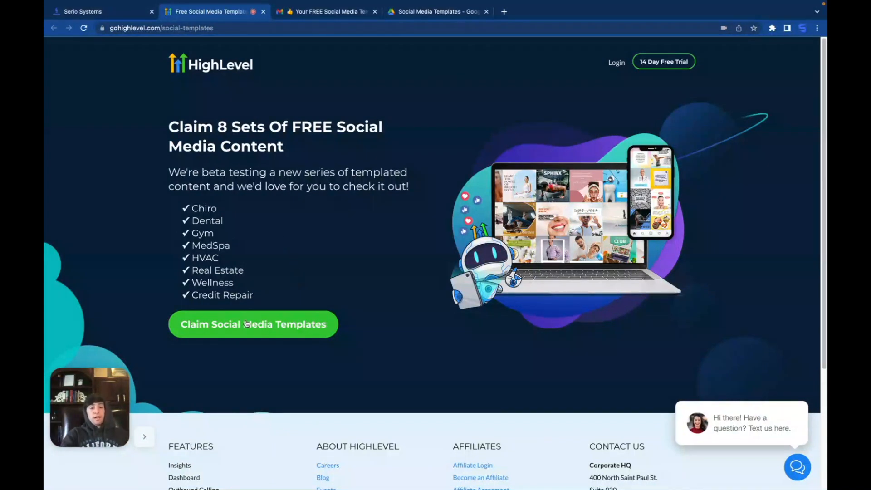
Claim the free templates, then follow the confirmation email's View & Download Templates link to the shared folder.
click(252, 324)
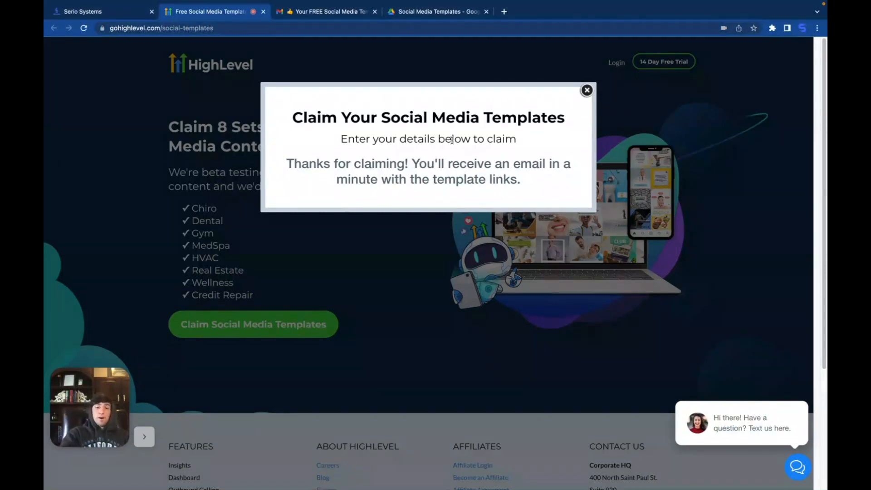
click(587, 90)
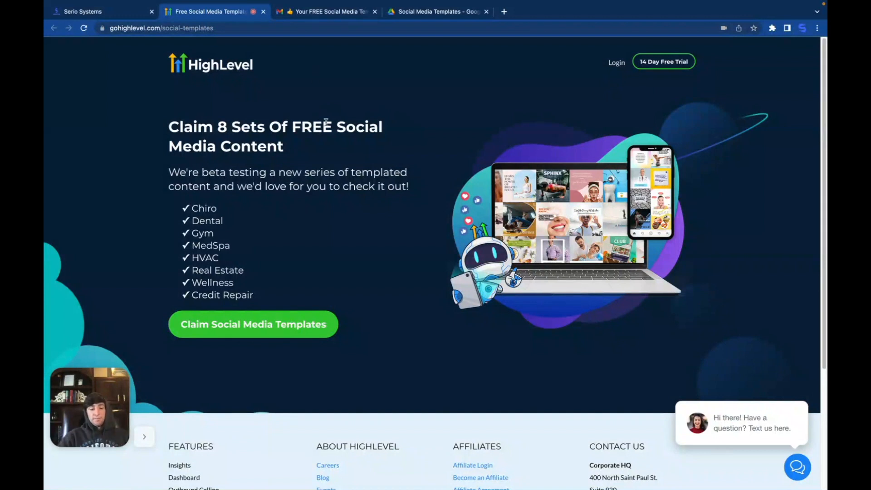
click(324, 11)
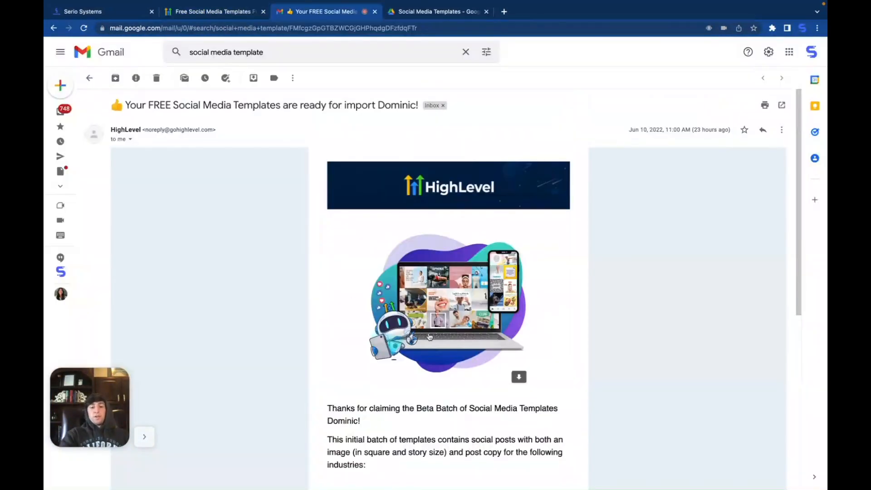
scroll(down, 3)
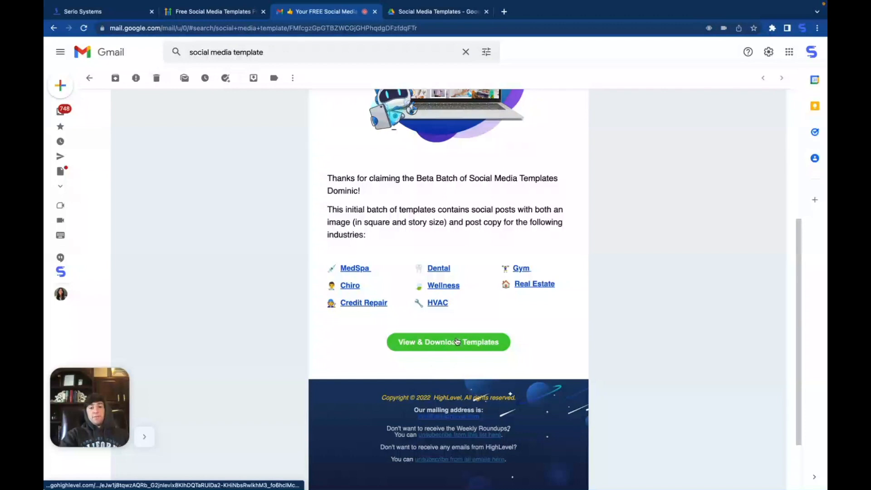
click(448, 342)
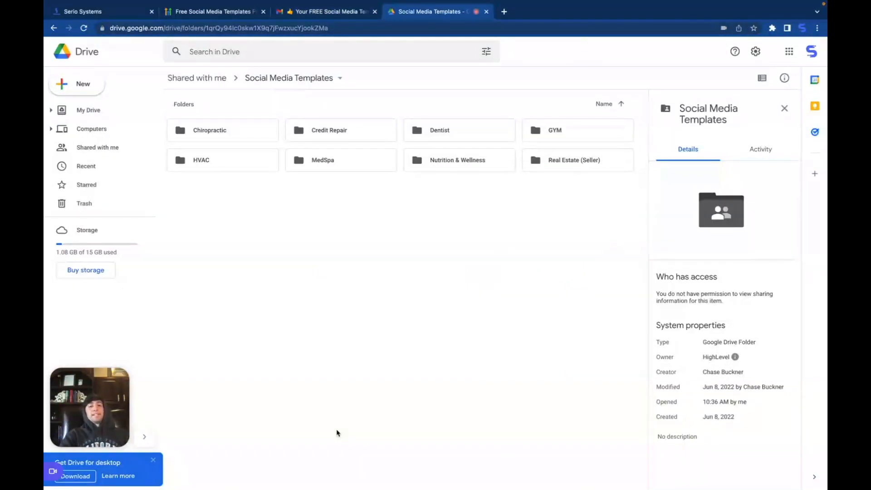
mouse_move(340, 351)
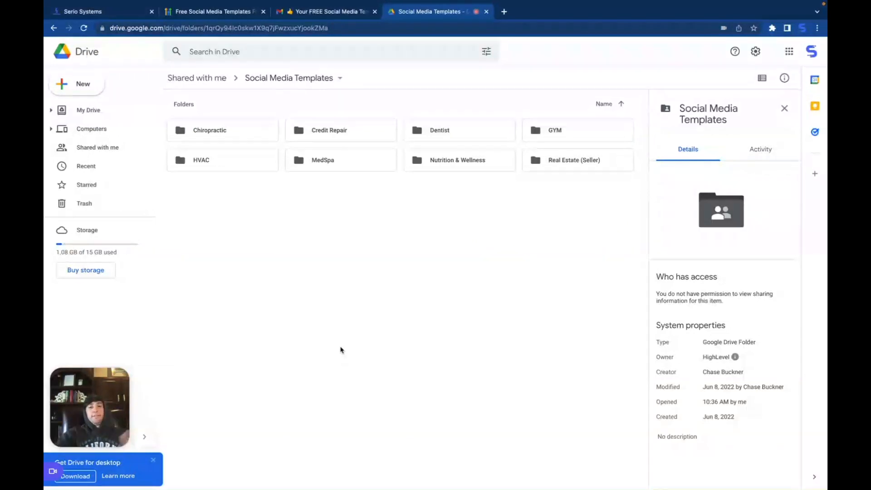
mouse_move(315, 238)
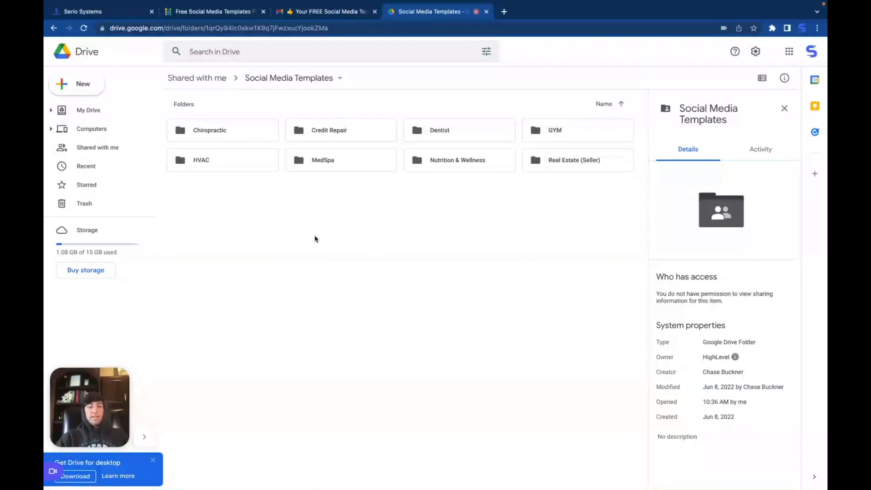
mouse_move(284, 309)
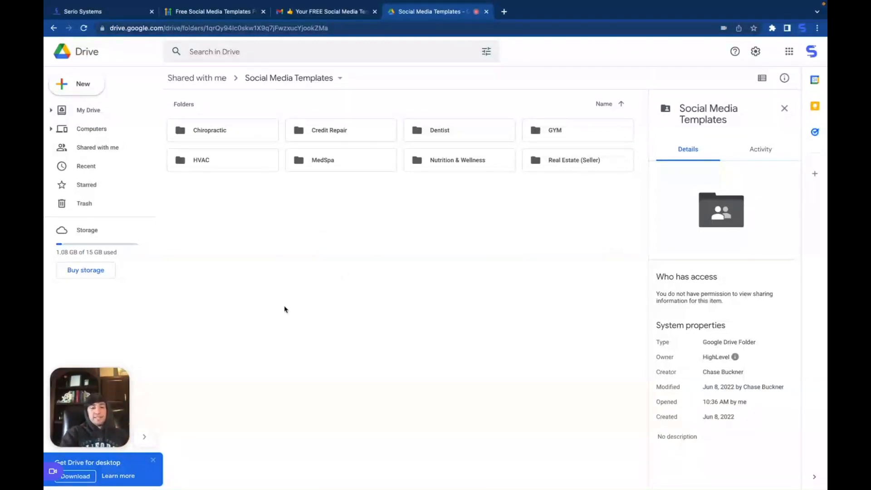
mouse_move(298, 278)
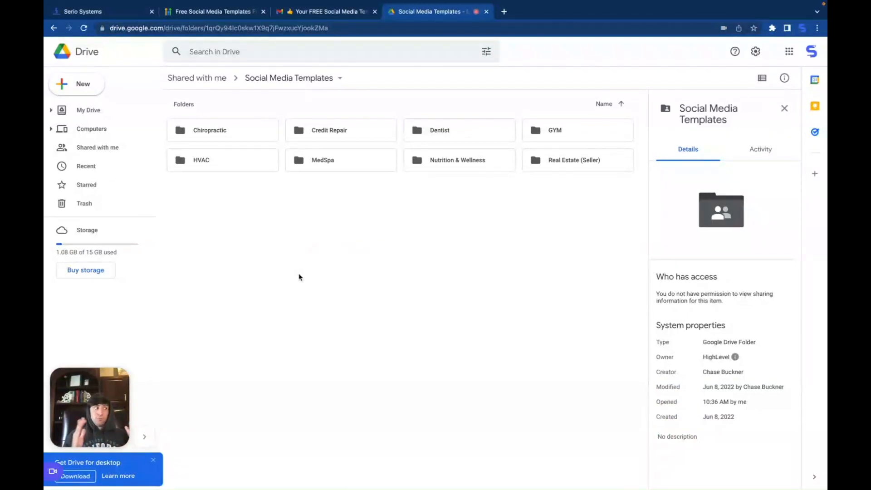
mouse_move(274, 133)
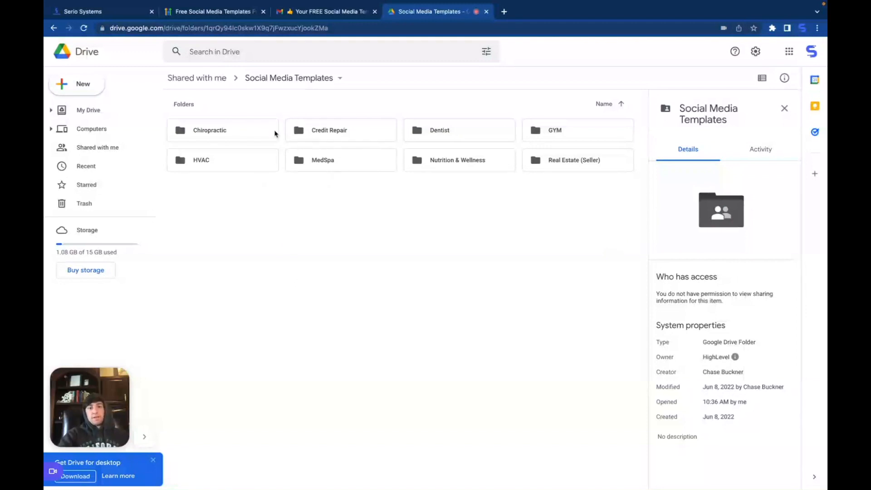
Browse the 25 Chiropractic Instagram Story post images in their Drive folder.
double_click(210, 129)
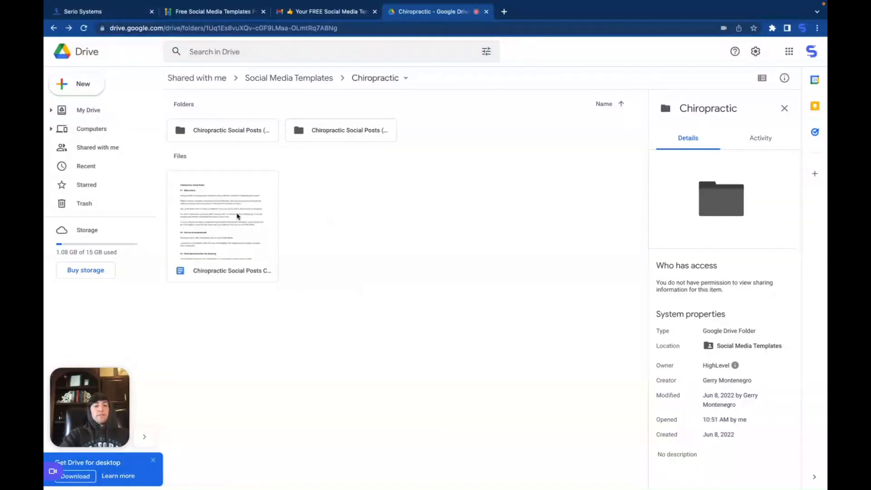
mouse_move(244, 127)
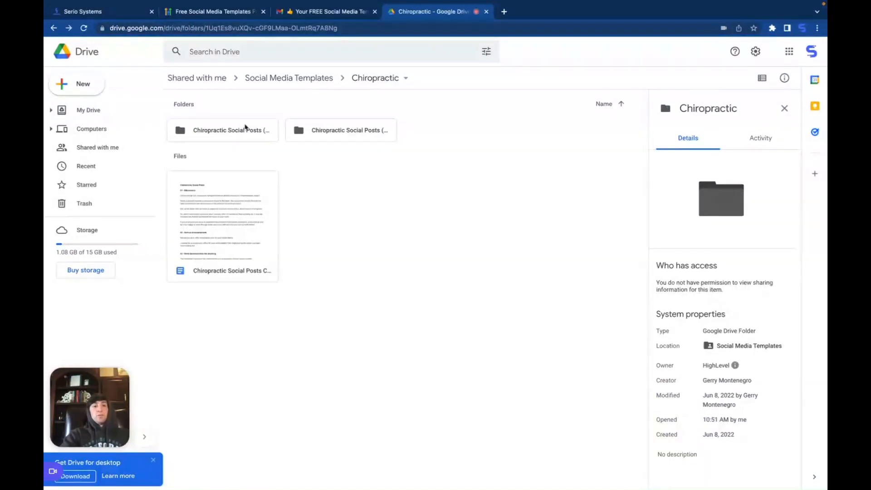
double_click(223, 129)
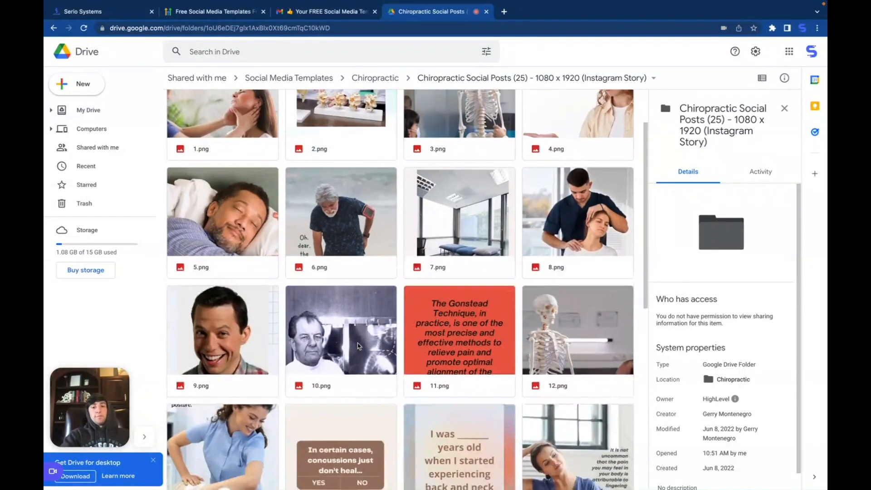
scroll(down, 3)
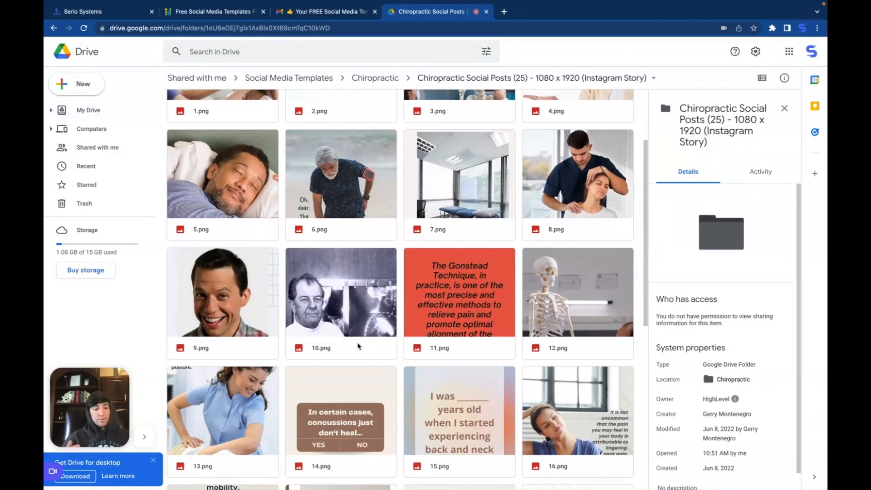
scroll(down, 3)
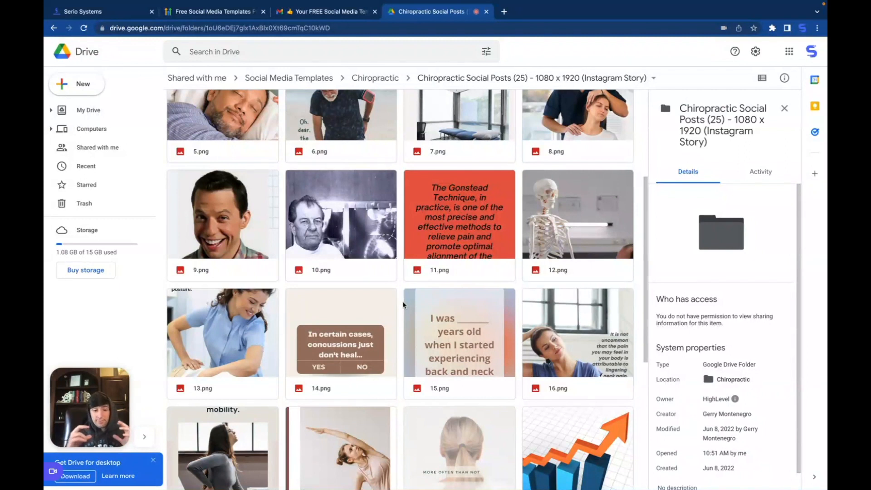
mouse_move(396, 222)
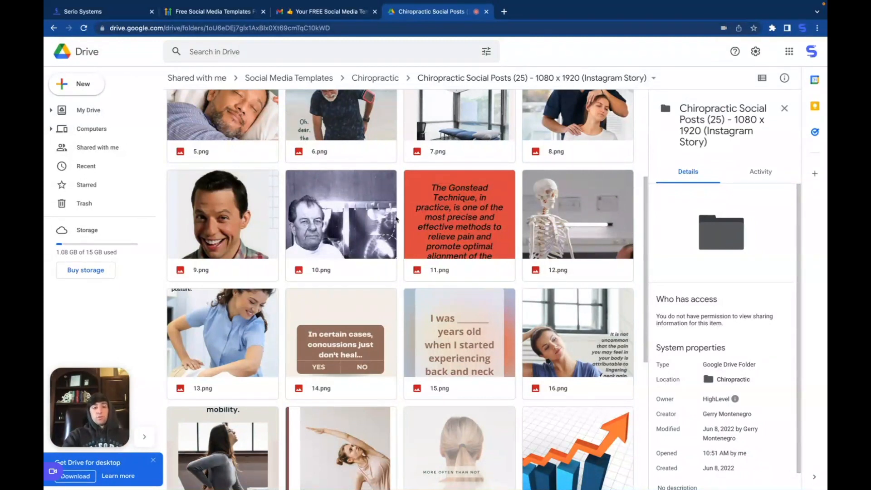
scroll(down, 3)
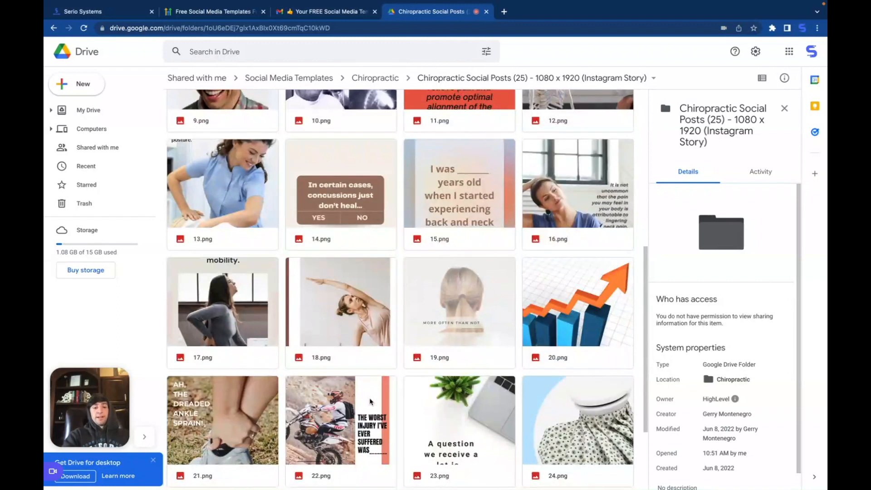
scroll(down, 3)
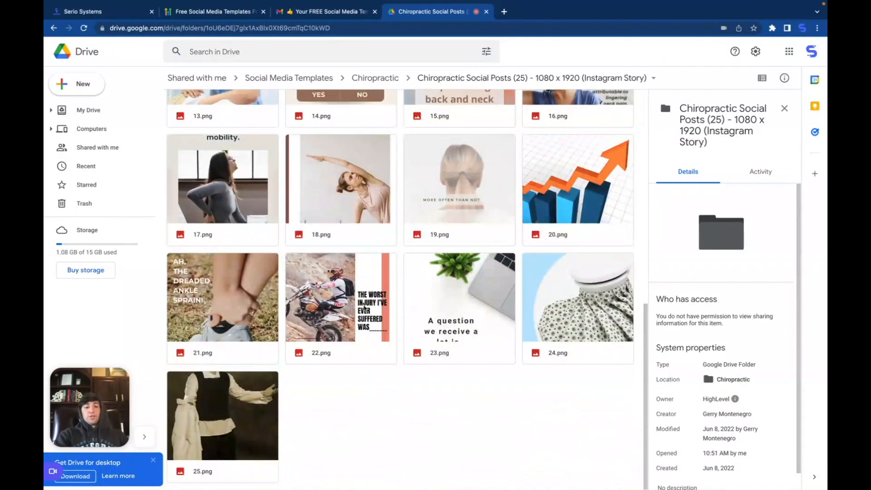
Return to the Chiropractic folder and select its social posts document.
click(375, 78)
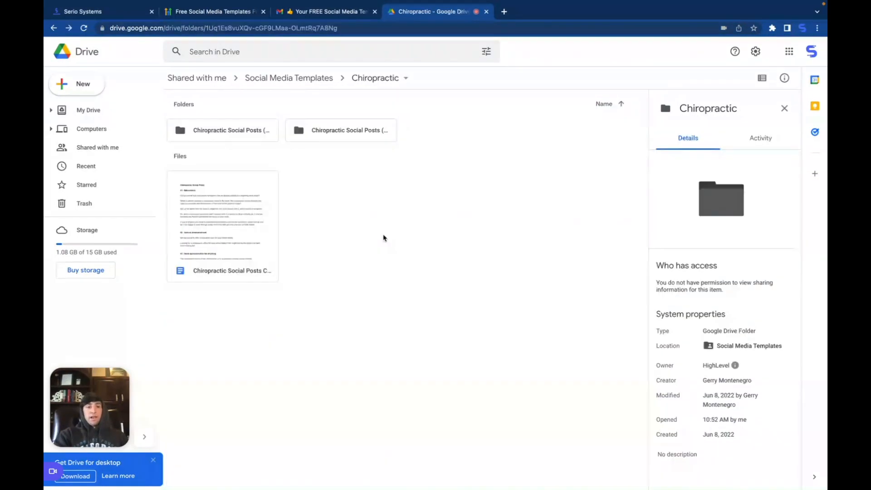
mouse_move(294, 208)
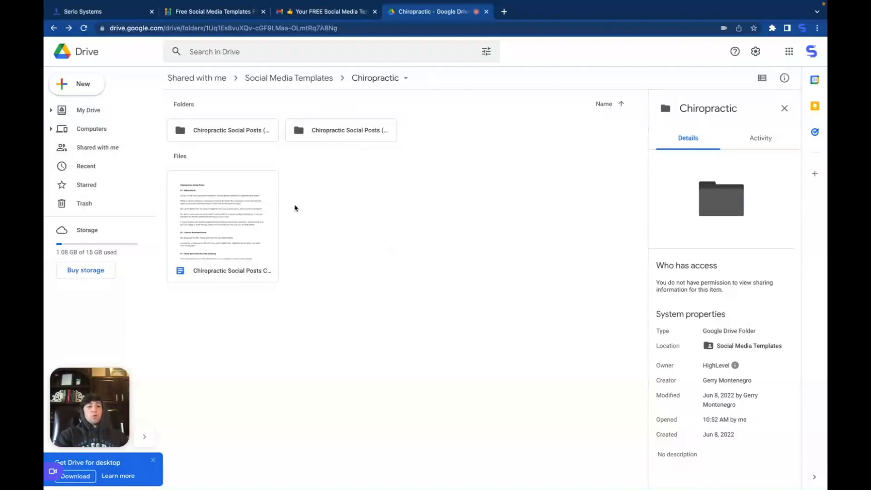
click(222, 222)
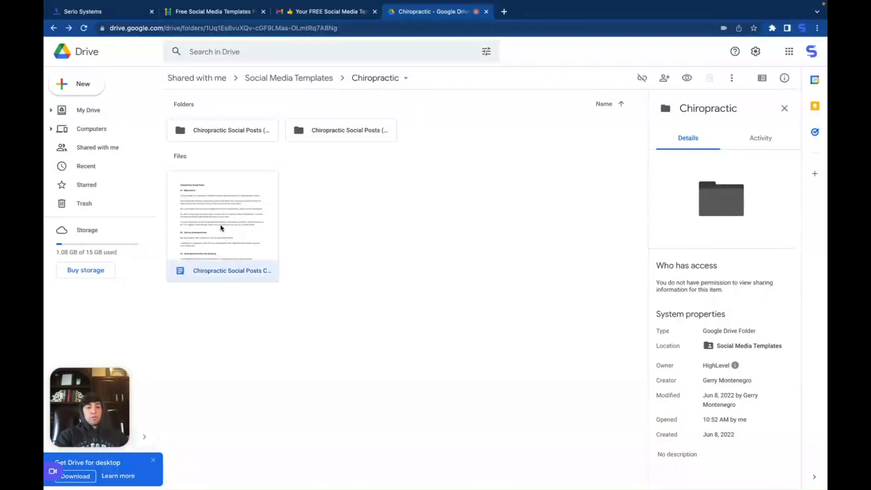
Read the Chiropractic Social Posts Copy document's captions down through post #7 in Google Docs.
double_click(222, 216)
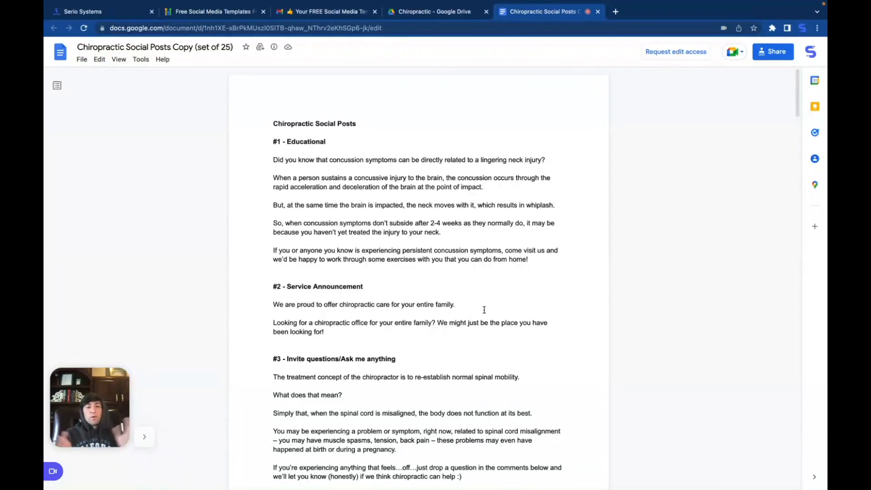
mouse_move(446, 279)
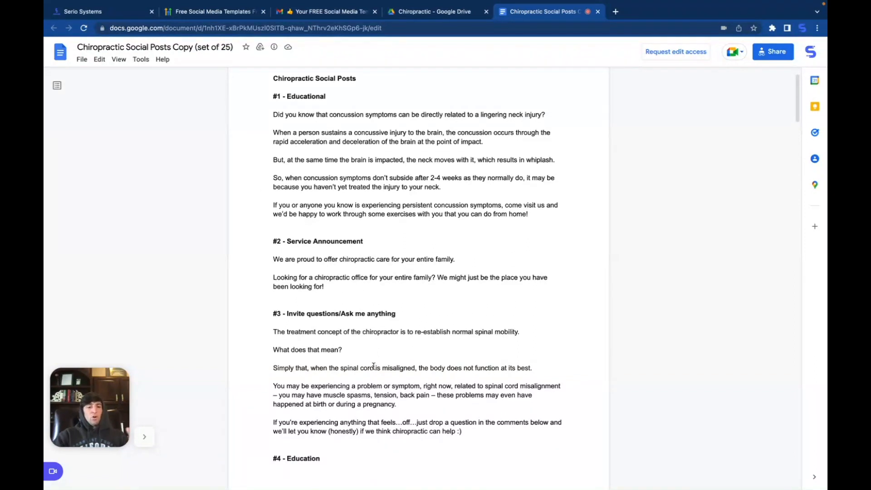
scroll(down, 3)
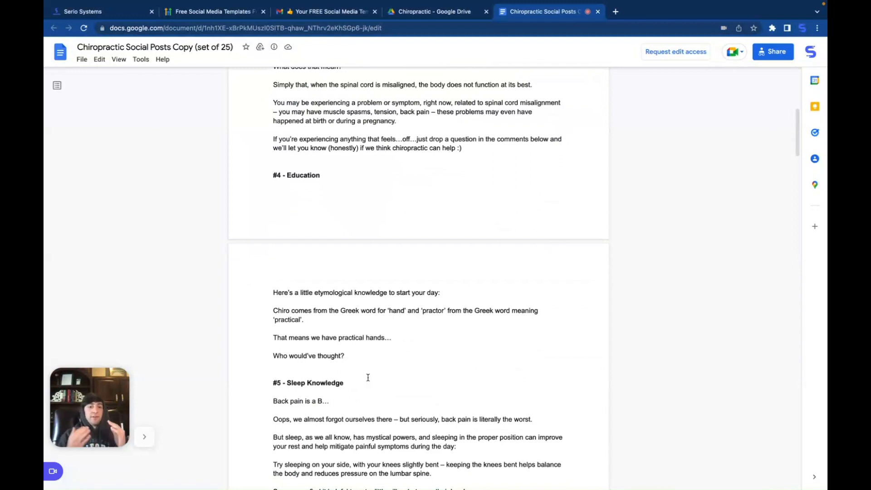
scroll(down, 3)
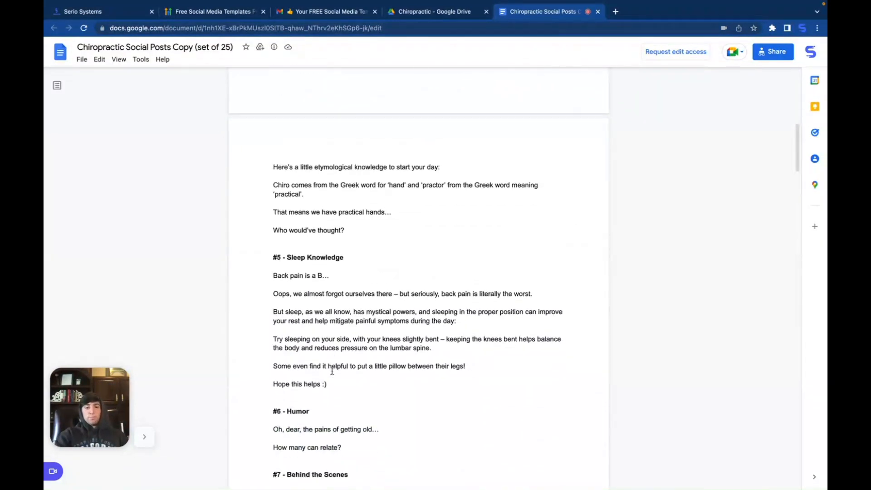
scroll(down, 3)
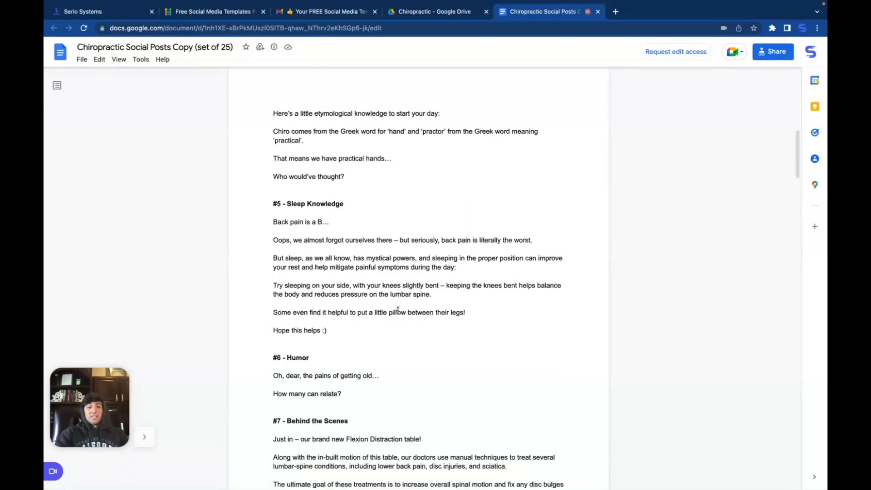
scroll(down, 3)
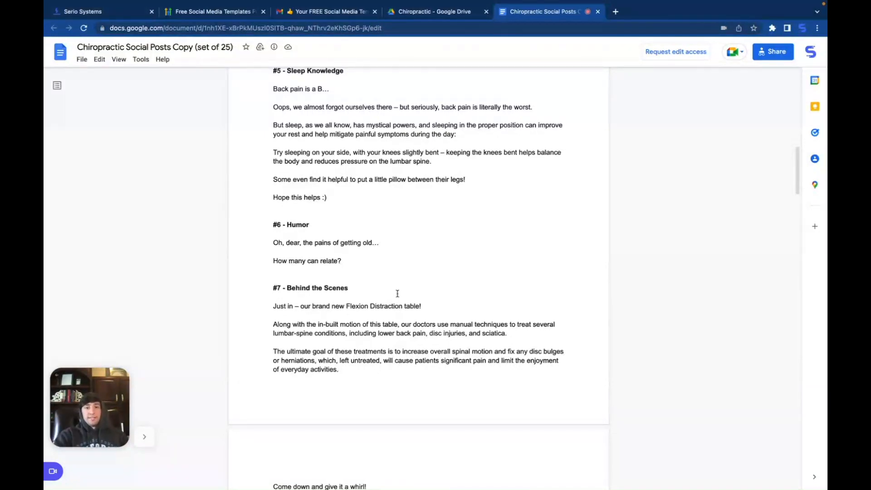
Browse the MedSpa Social Posts (25) - 1080x1080 folder's PNG images through image 24.
click(436, 11)
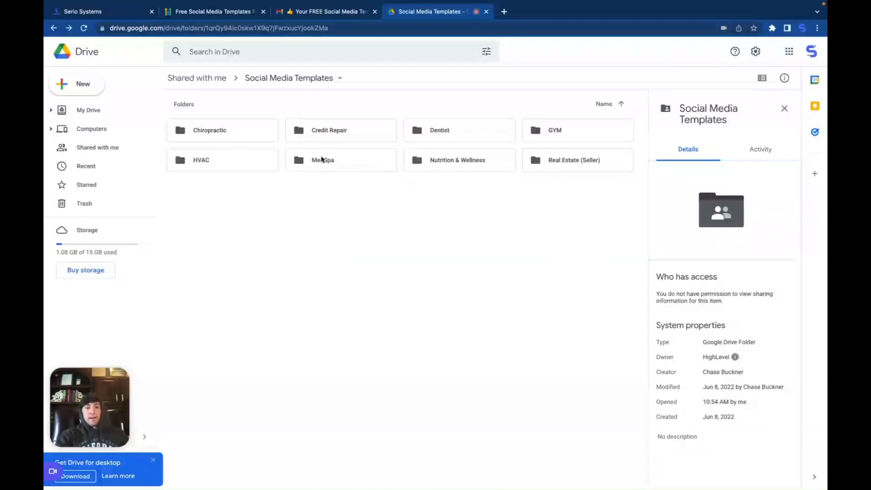
double_click(322, 159)
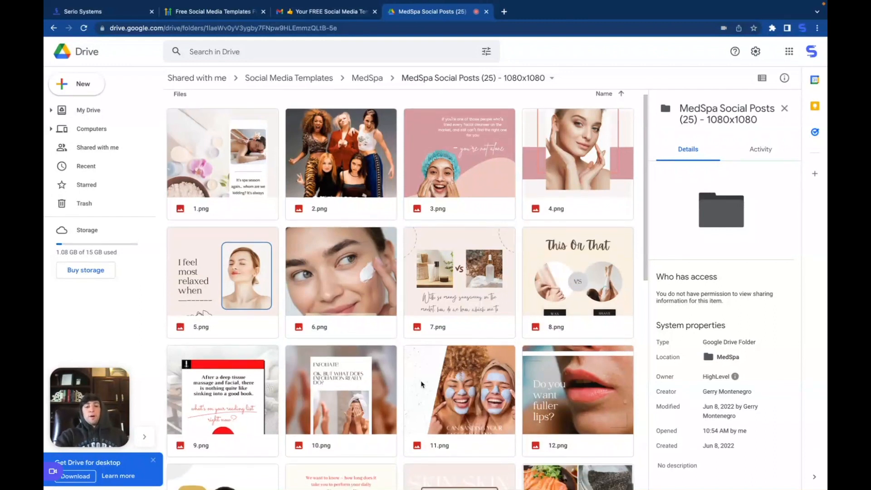
scroll(down, 3)
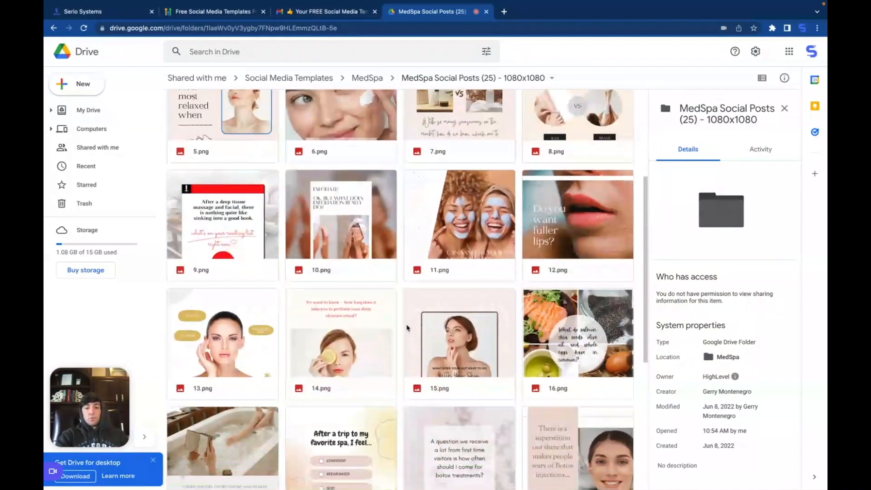
scroll(down, 3)
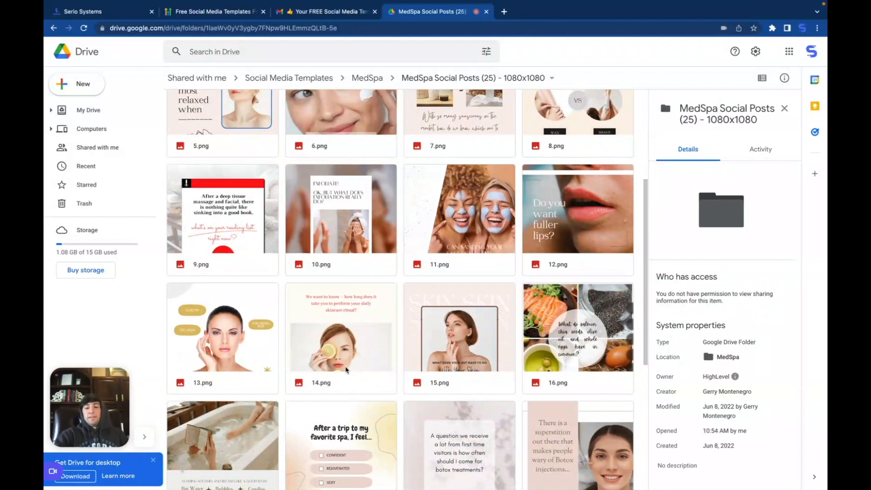
scroll(down, 3)
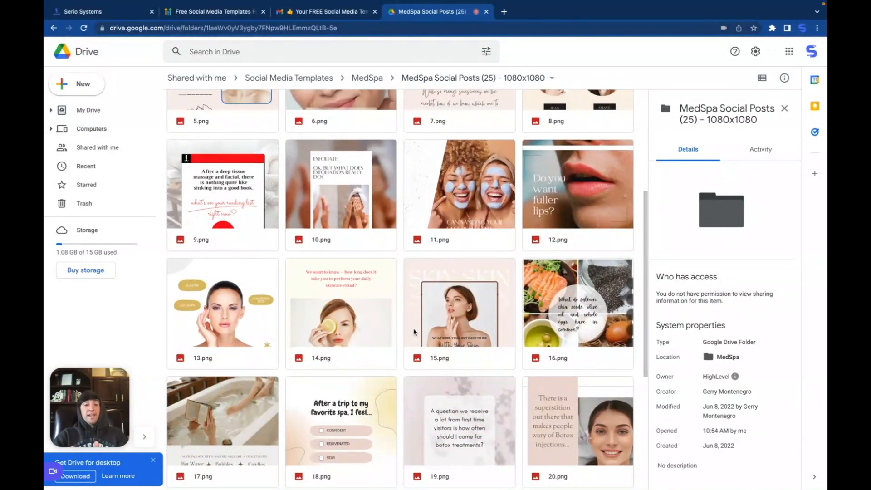
scroll(down, 3)
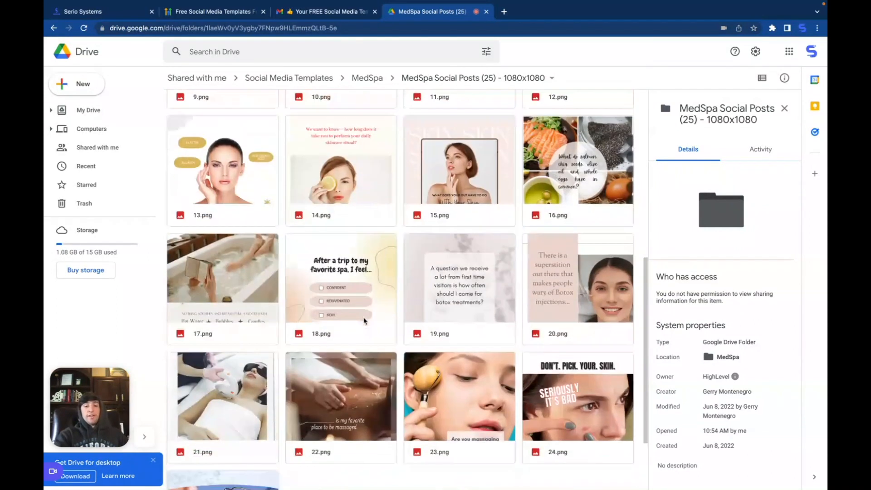
scroll(down, 3)
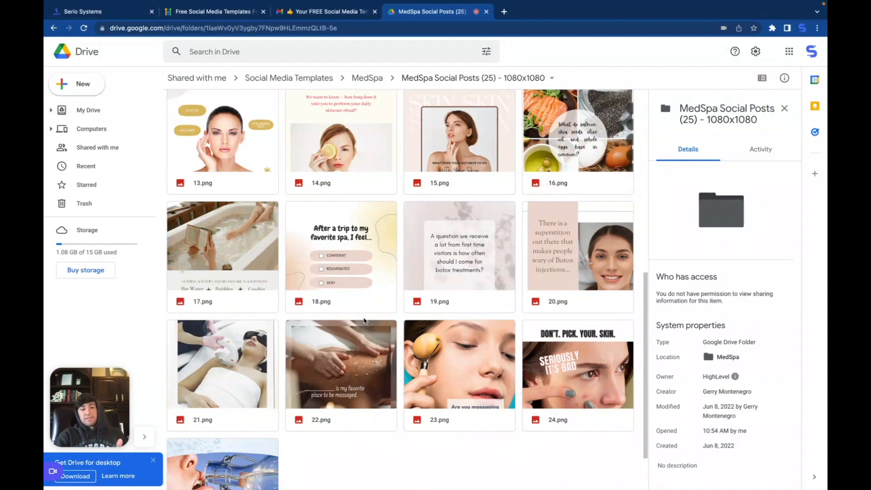
mouse_move(411, 305)
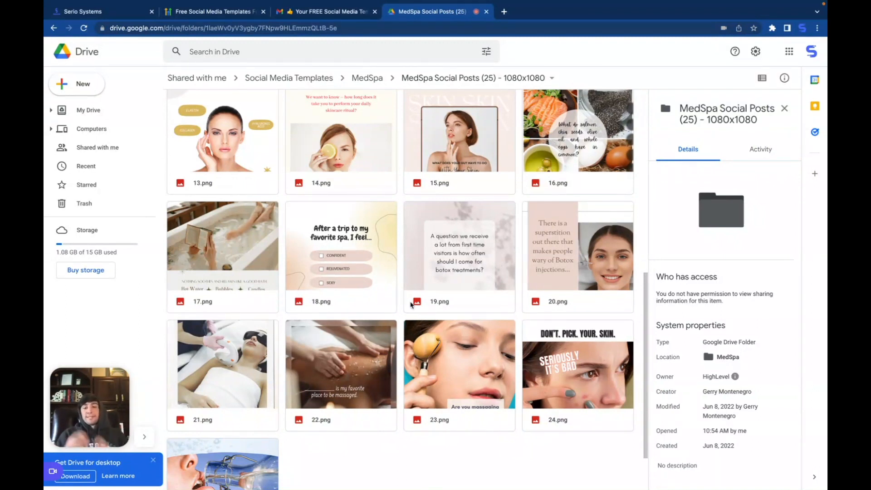
mouse_move(419, 266)
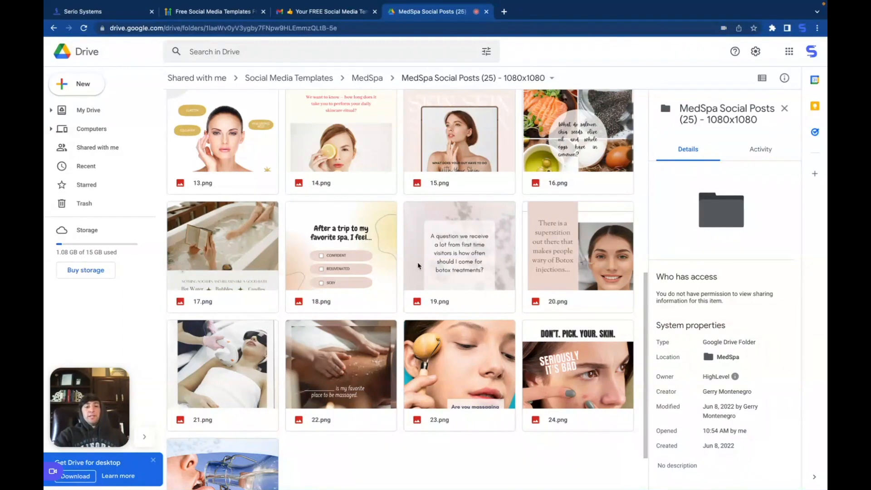
mouse_move(381, 298)
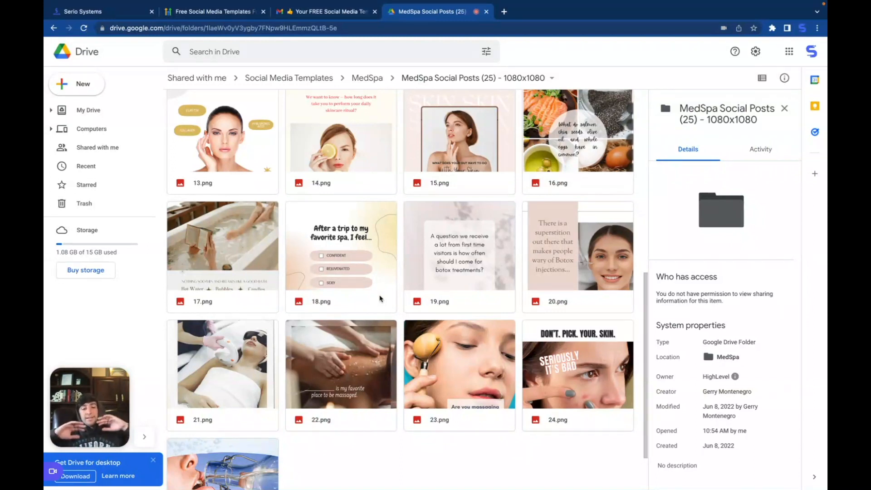
mouse_move(414, 291)
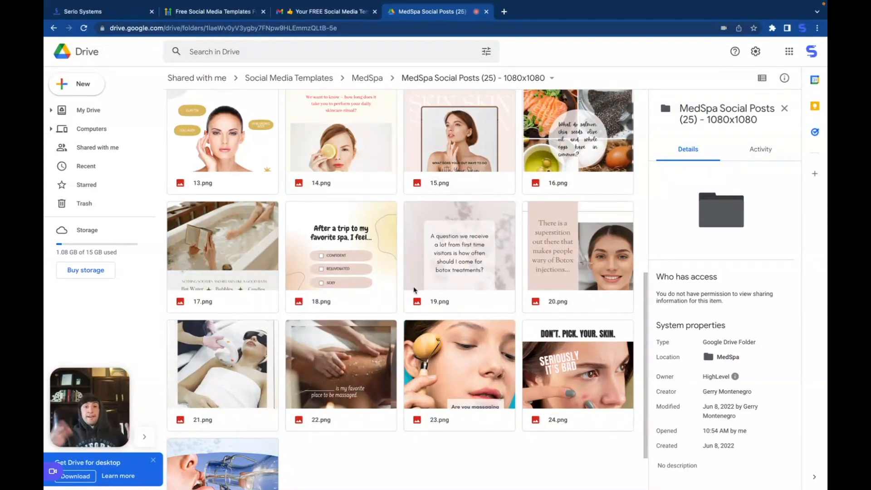
Confirm all four connected accounts are ticked in the Social Planner account filter.
click(83, 11)
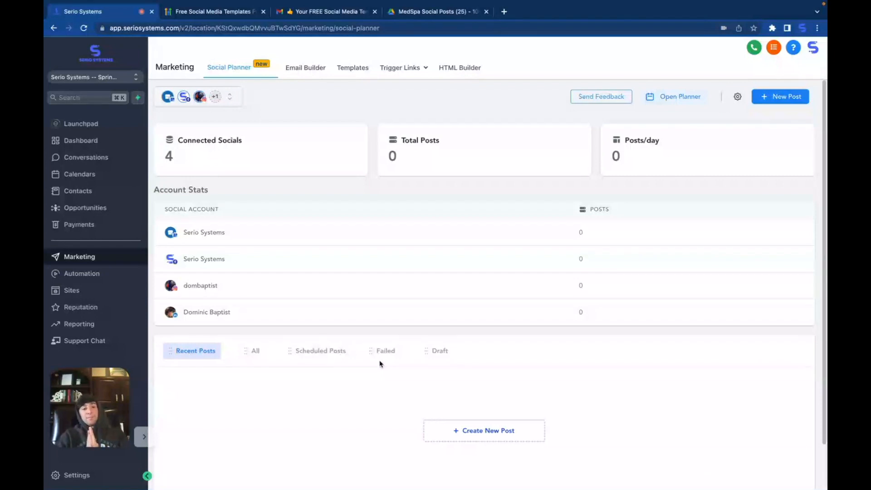
mouse_move(80, 257)
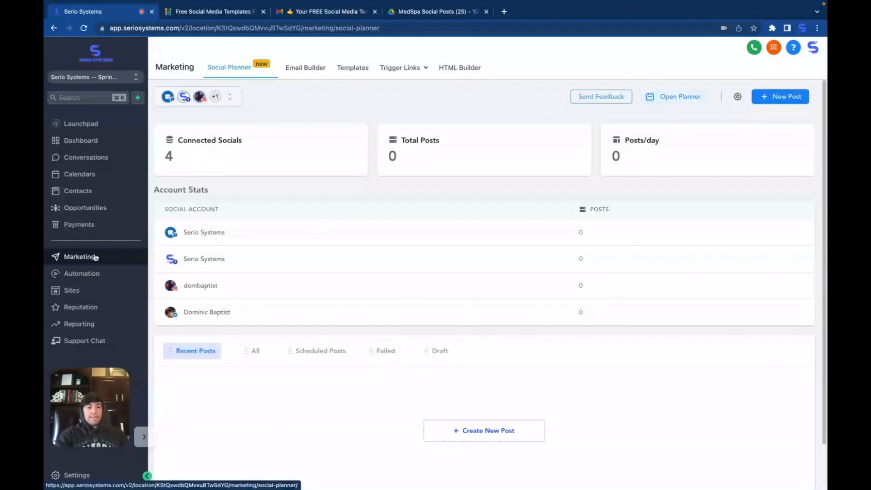
mouse_move(273, 117)
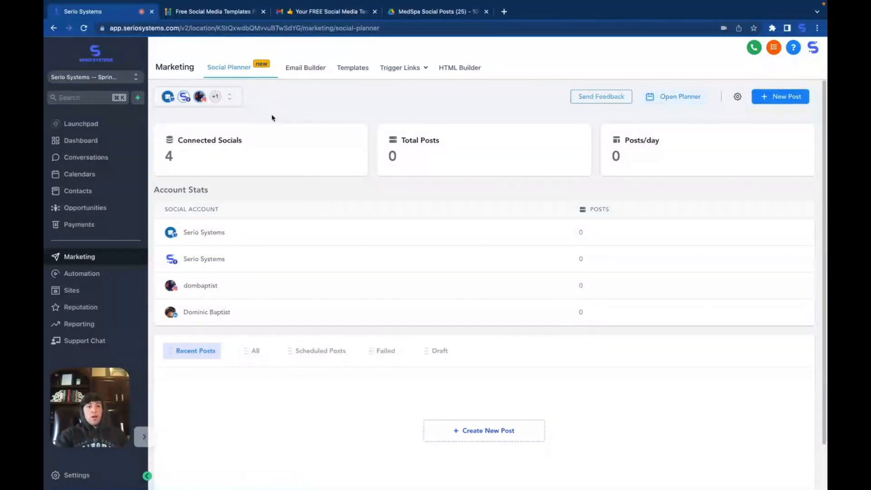
click(198, 96)
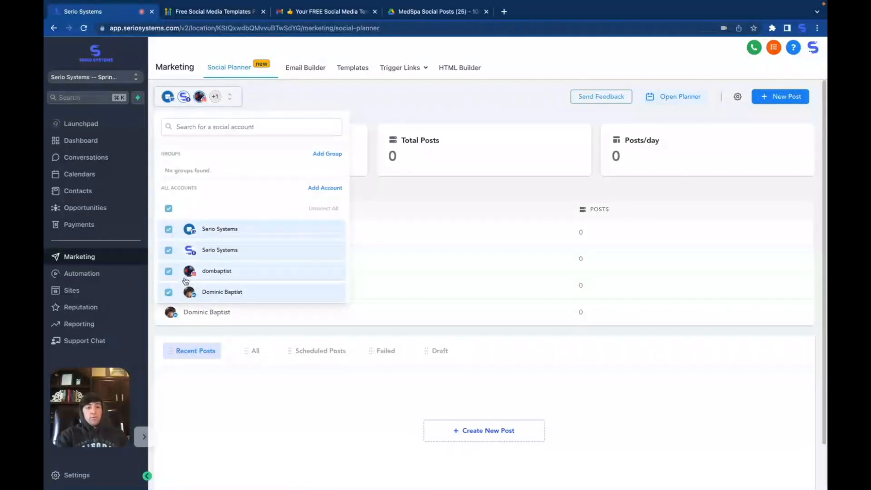
mouse_move(225, 303)
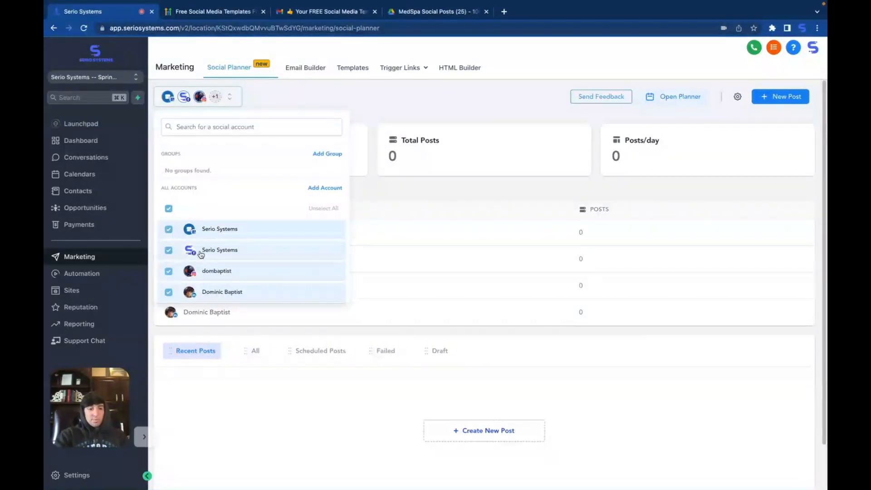
mouse_move(204, 277)
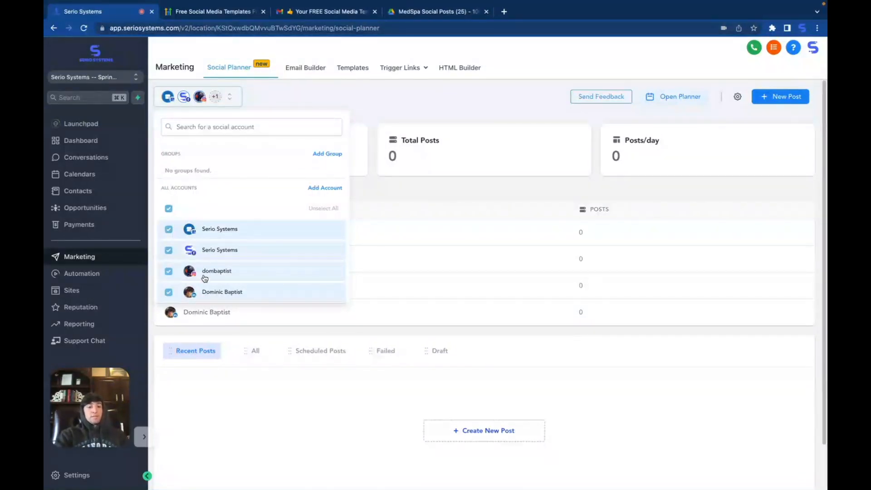
mouse_move(333, 289)
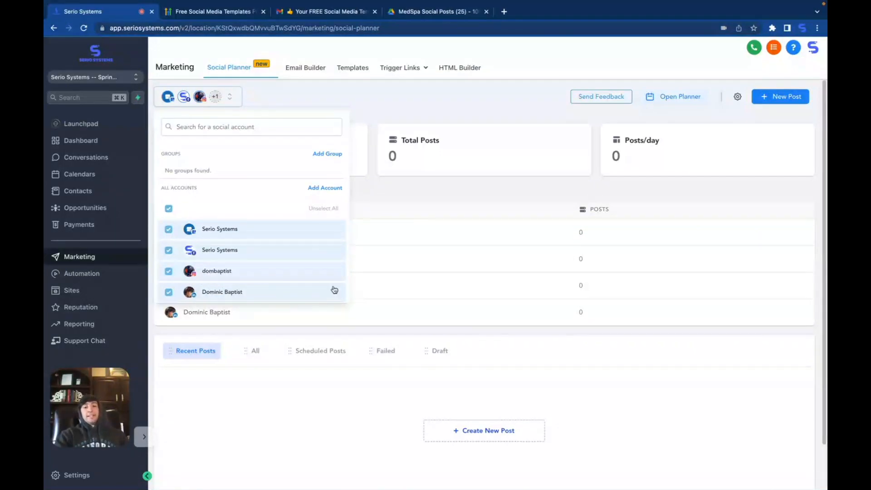
mouse_move(387, 193)
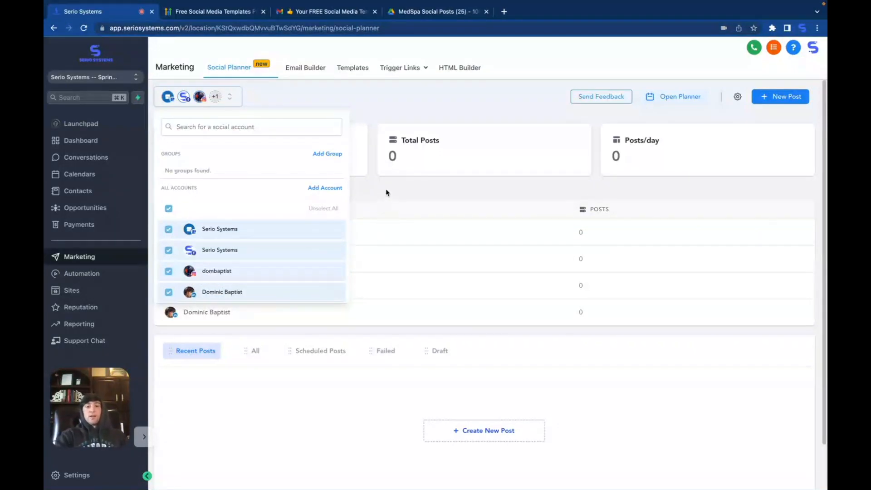
click(388, 191)
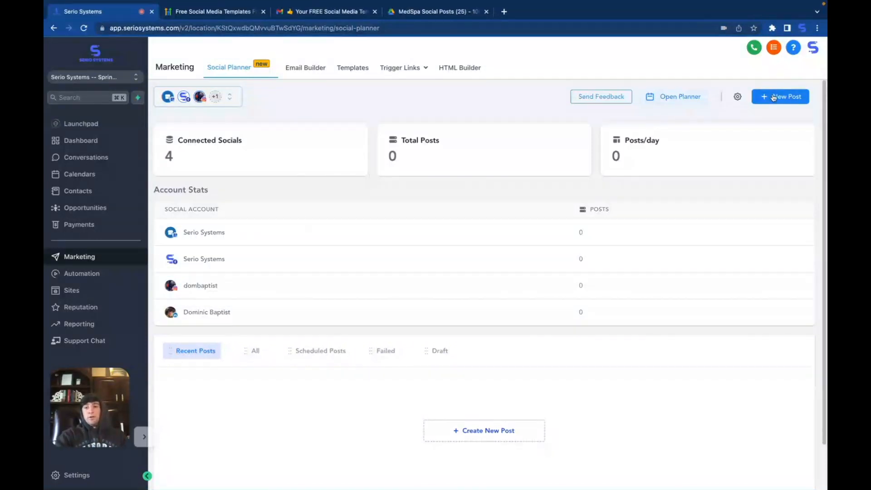
Start a new social post targeting all four connected accounts via Select All.
click(780, 96)
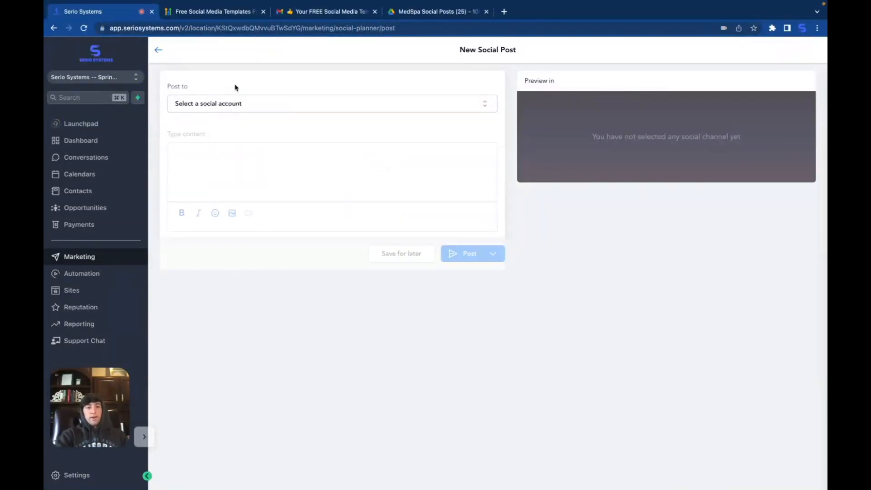
click(331, 104)
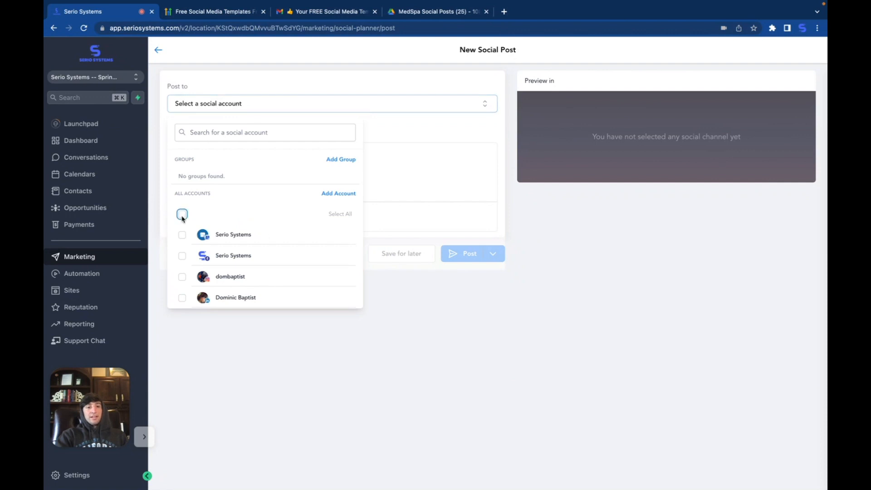
click(183, 214)
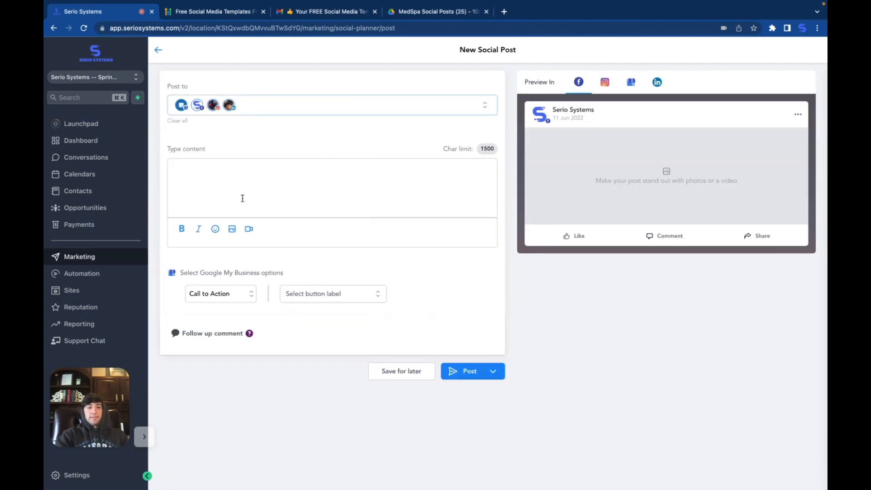
mouse_move(285, 229)
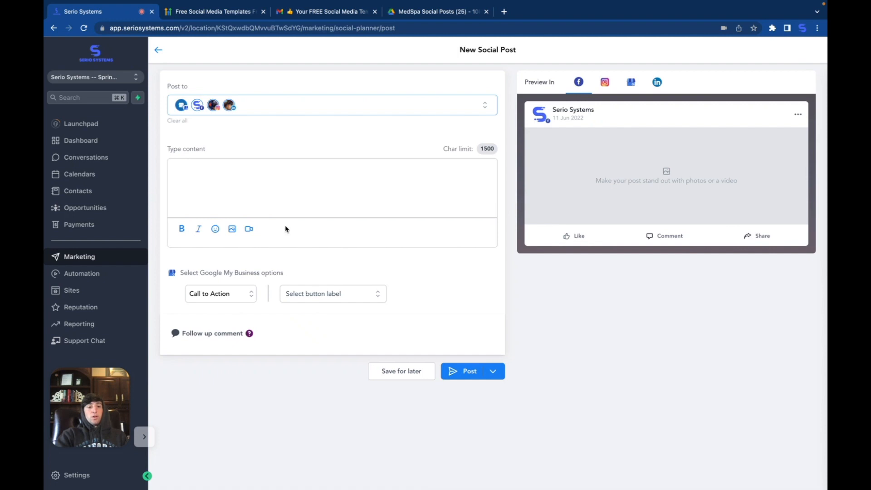
mouse_move(370, 309)
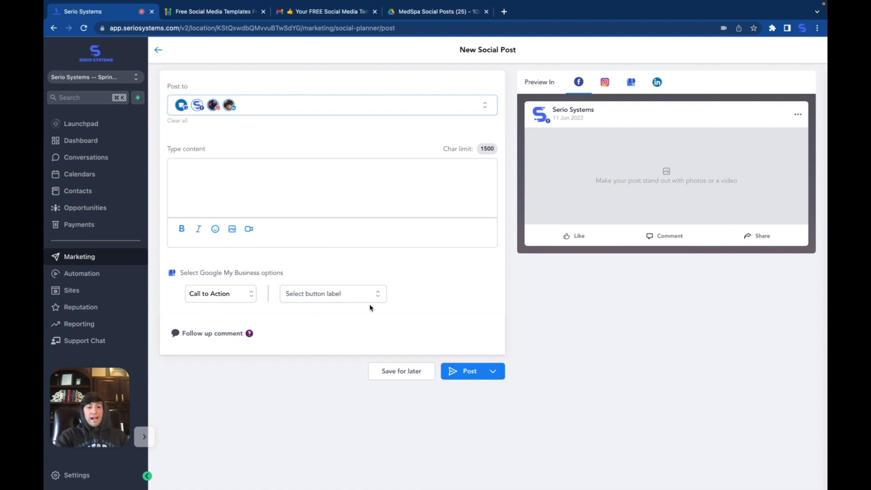
mouse_move(359, 301)
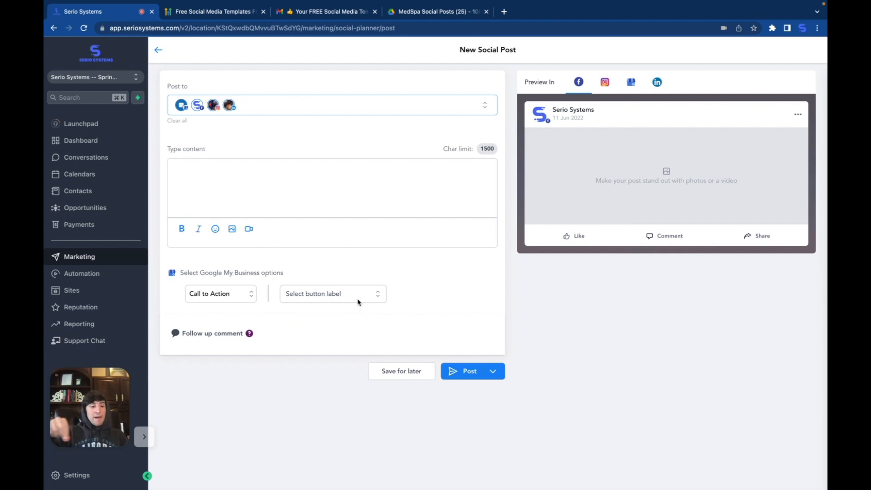
mouse_move(519, 94)
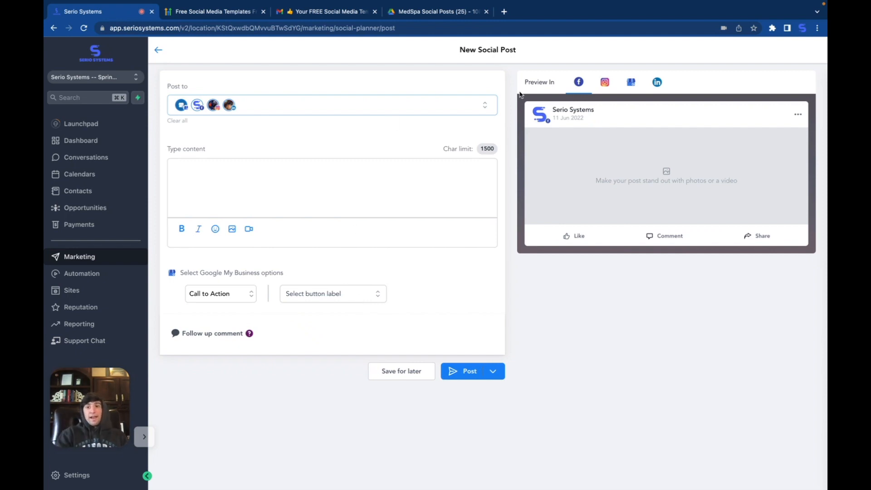
Preview the post as Google My Business, Facebook and finally Instagram.
click(631, 82)
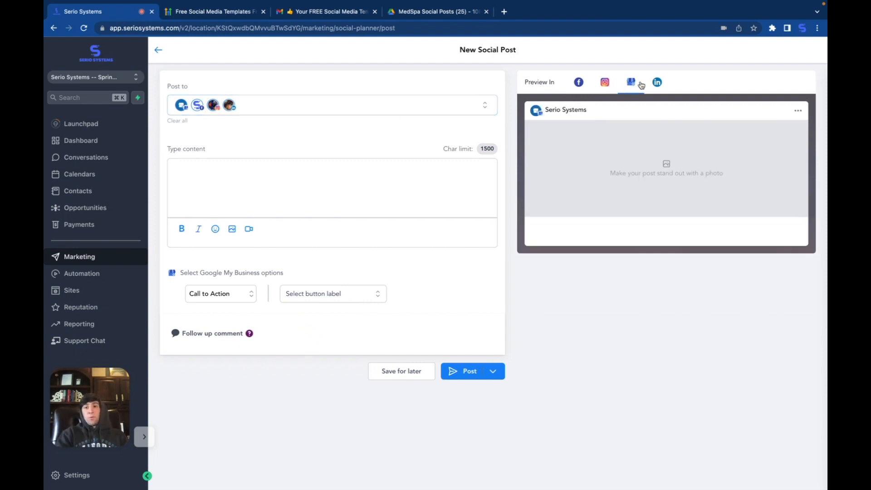
click(578, 82)
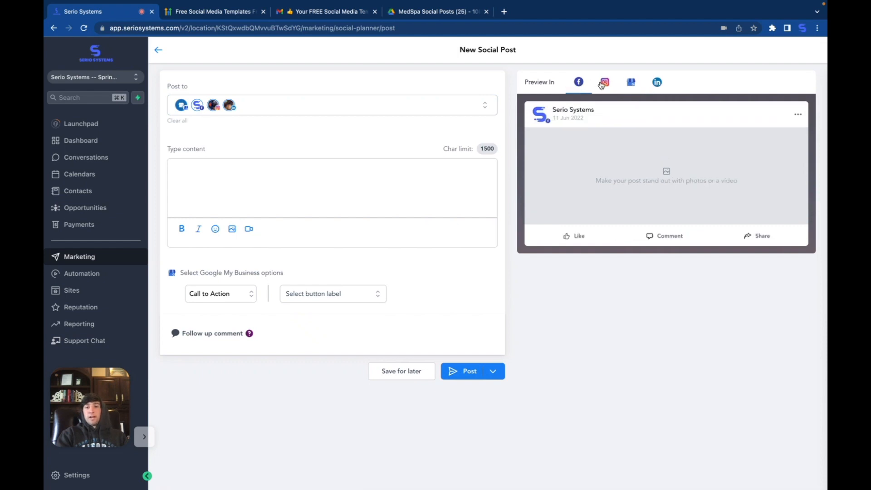
click(604, 83)
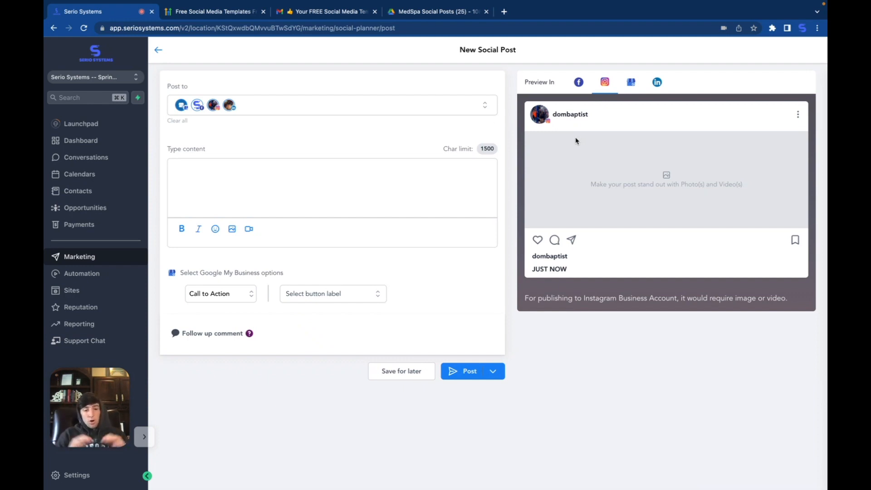
mouse_move(359, 109)
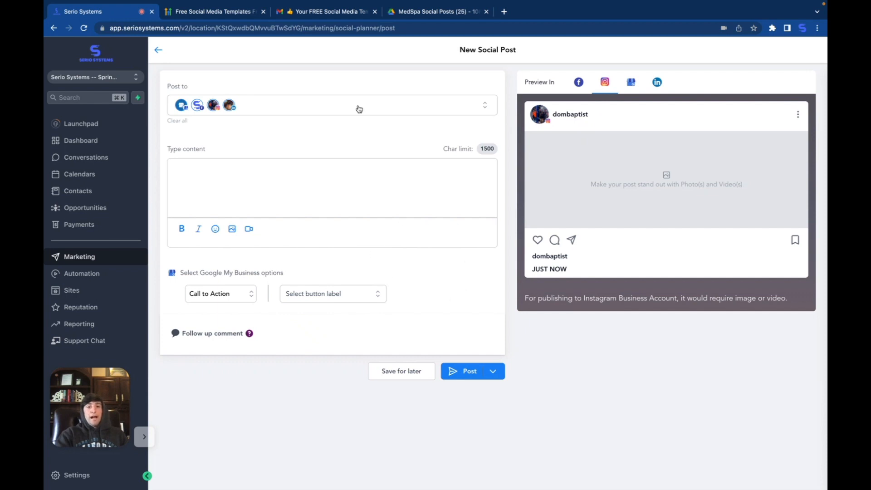
mouse_move(362, 302)
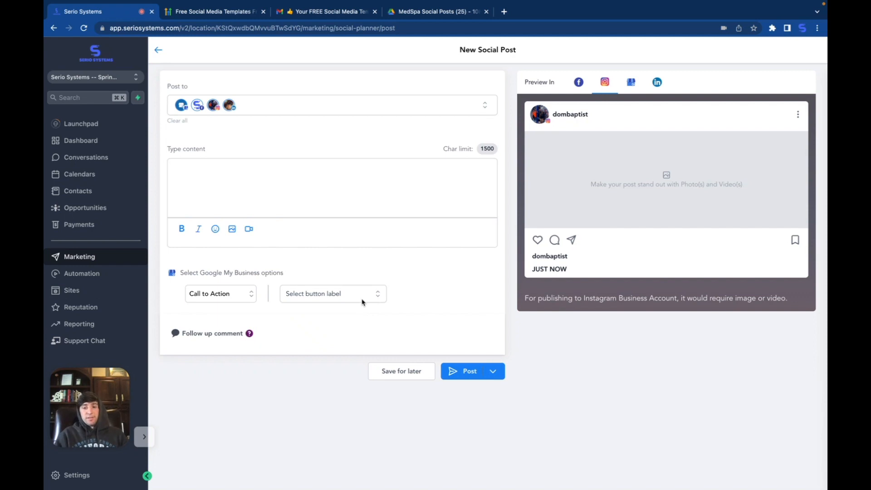
mouse_move(391, 283)
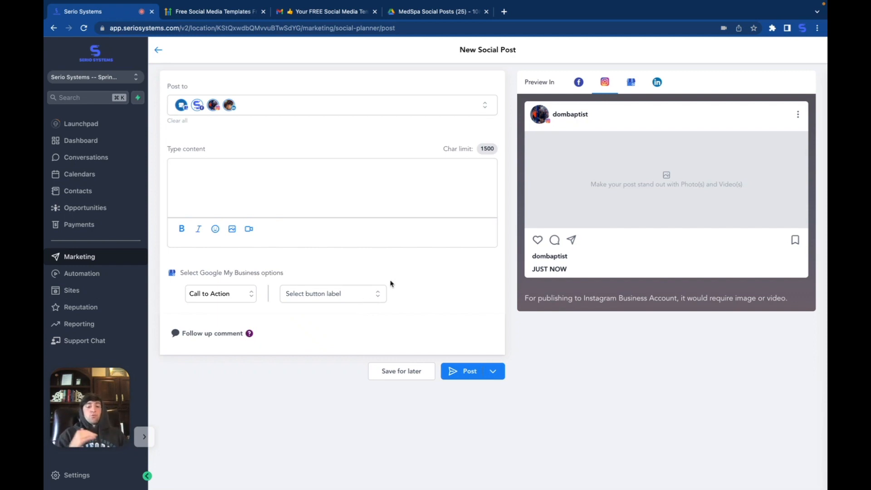
mouse_move(390, 300)
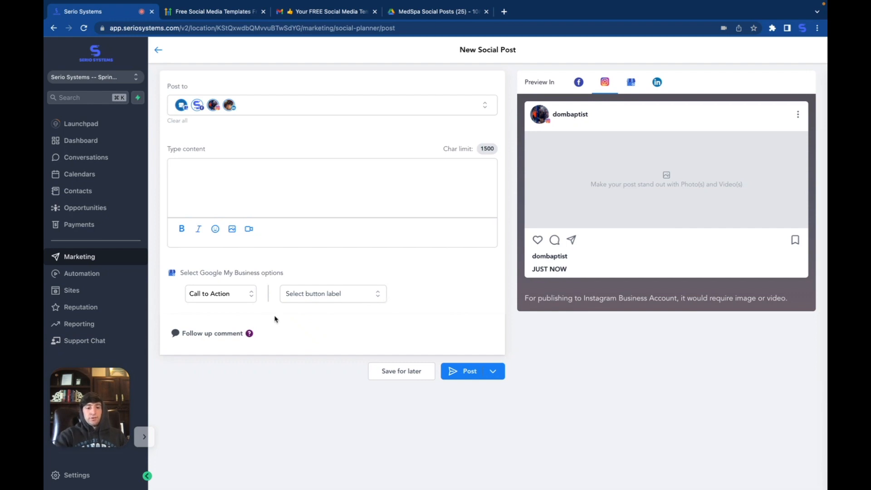
mouse_move(234, 321)
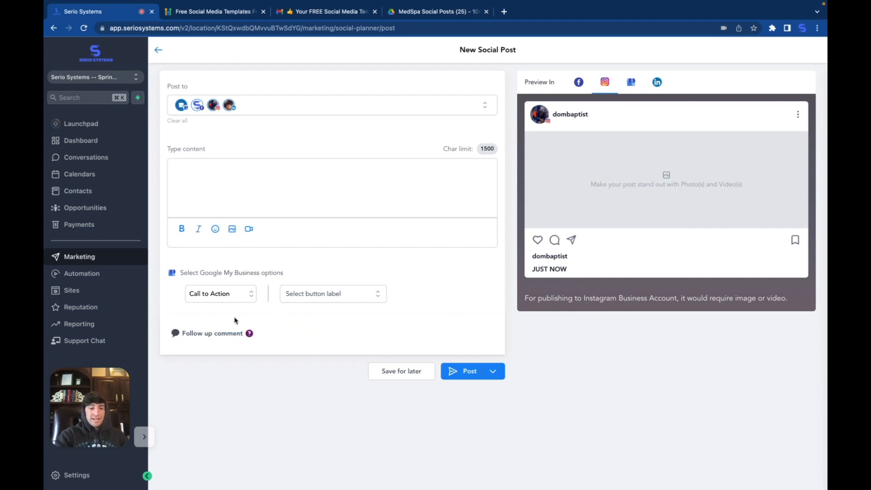
mouse_move(286, 332)
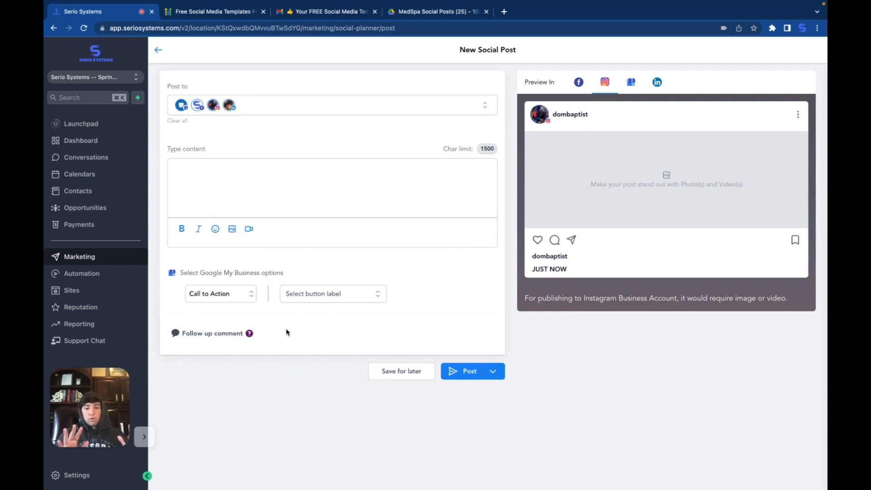
mouse_move(402, 335)
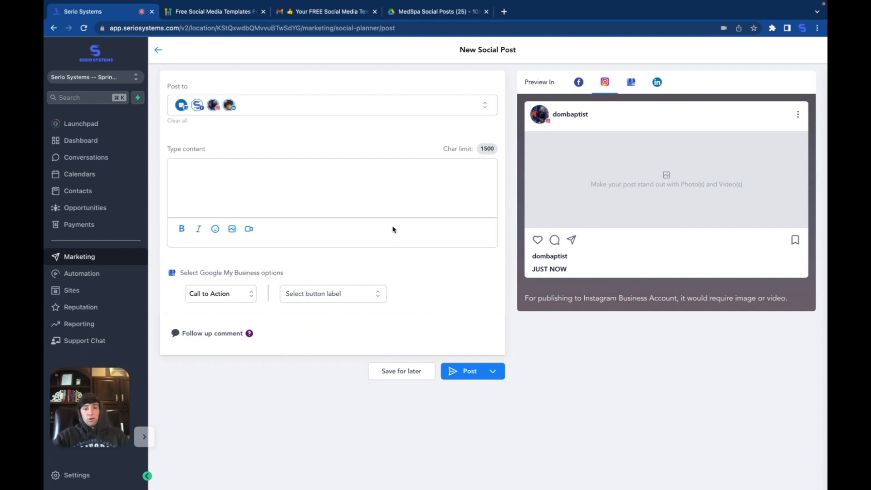
mouse_move(325, 142)
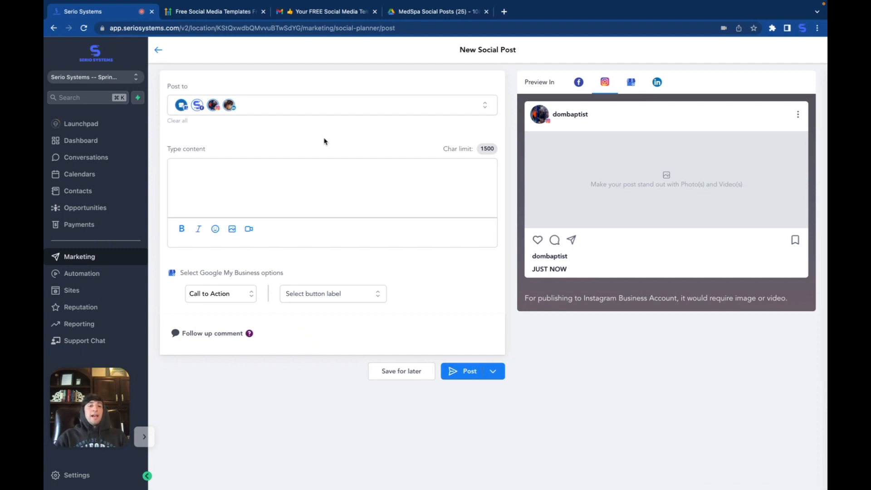
mouse_move(324, 139)
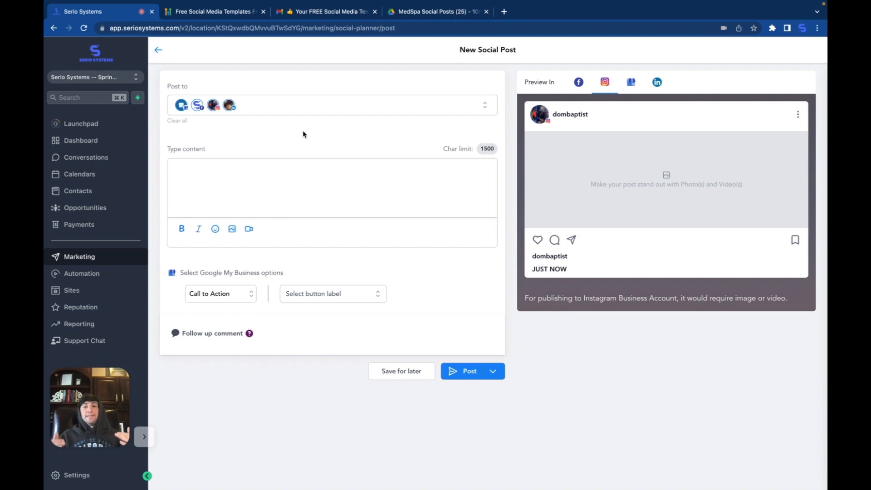
mouse_move(319, 139)
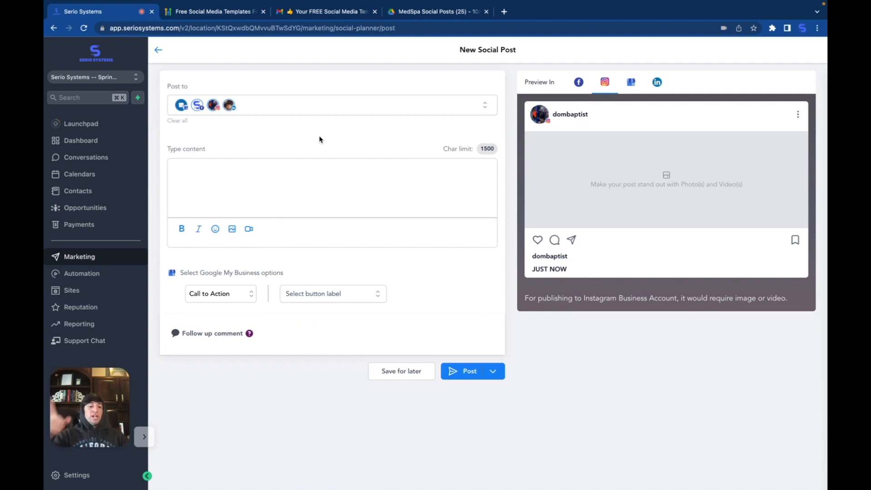